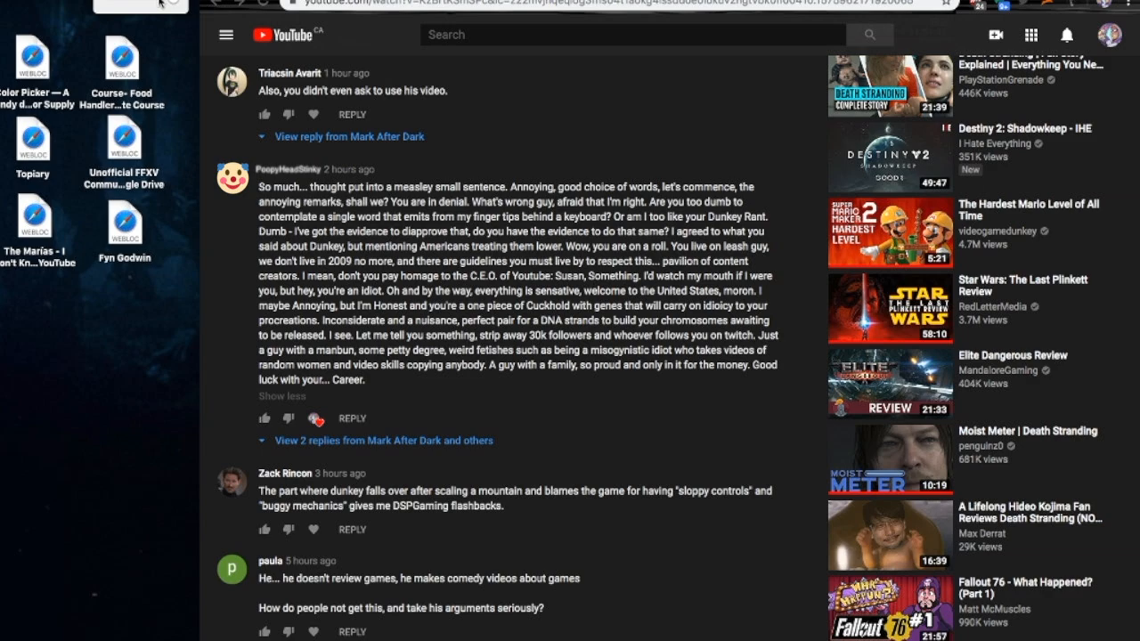
{"action": "scroll", "scroll_direction": "down", "scroll_amount": 3}
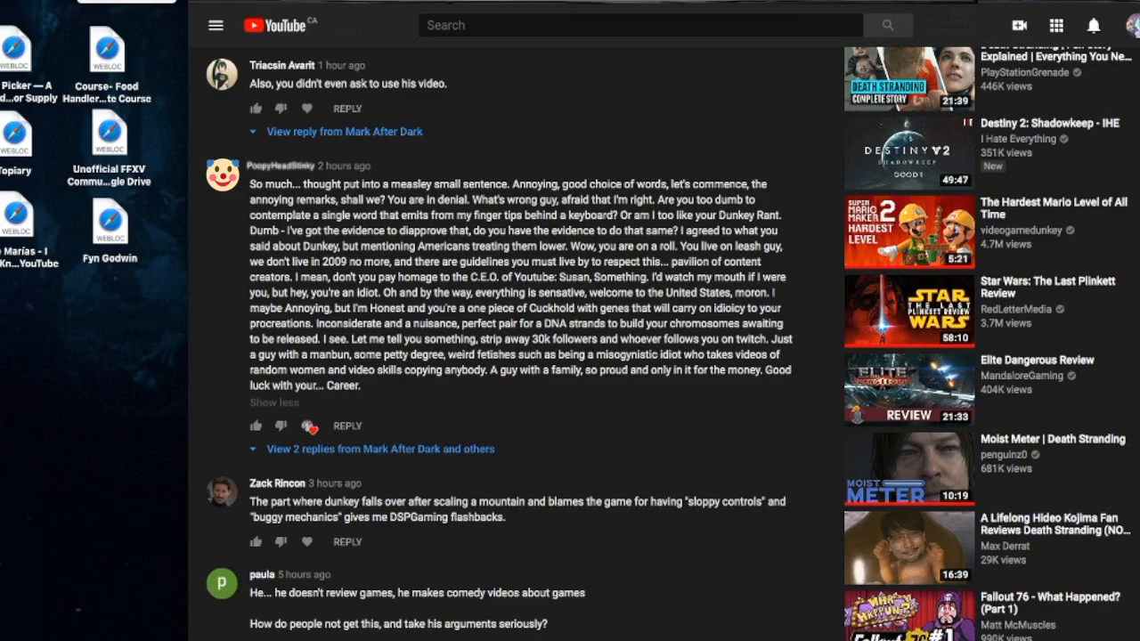
{"action": "scroll", "scroll_direction": "down", "scroll_amount": 3}
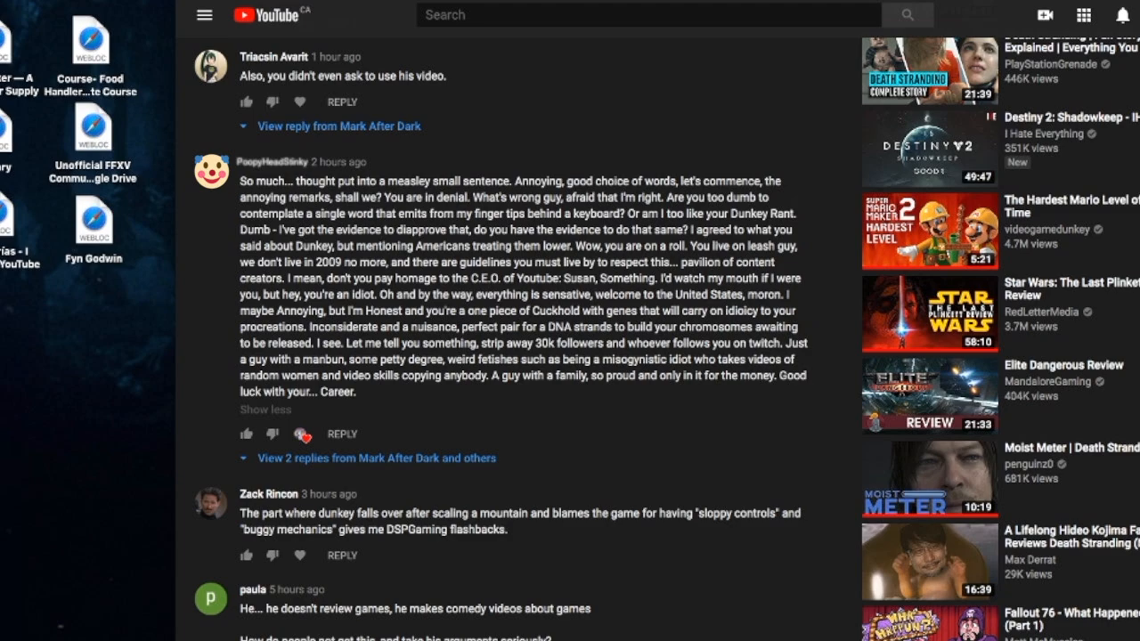
{"action": "scroll", "scroll_direction": "down", "scroll_amount": 3}
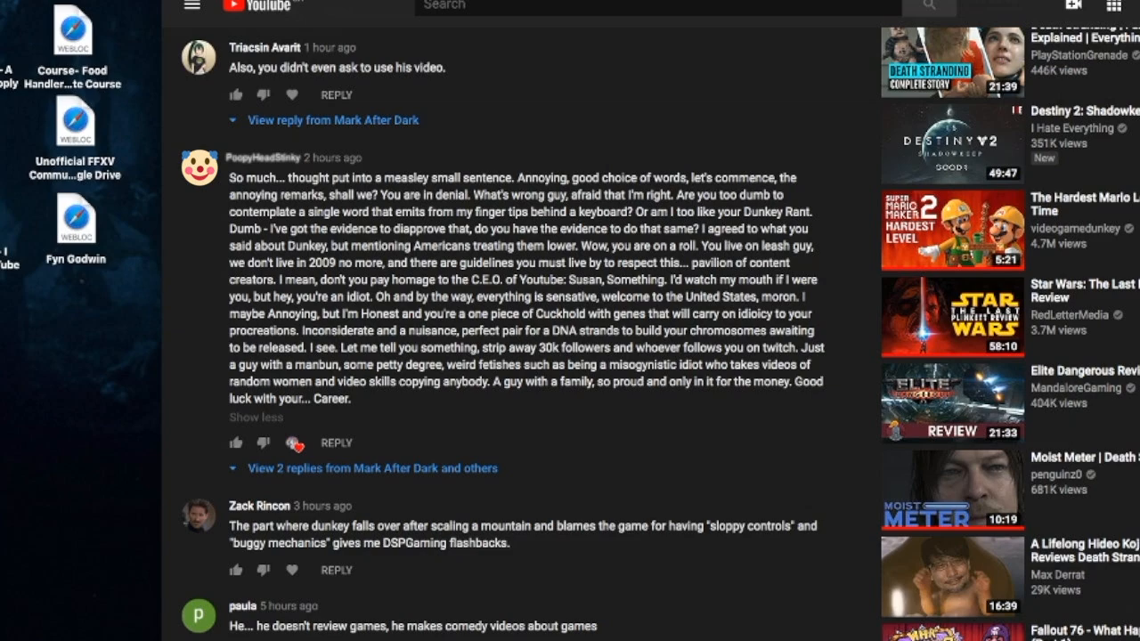
{"action": "scroll", "scroll_direction": "down", "scroll_amount": 3}
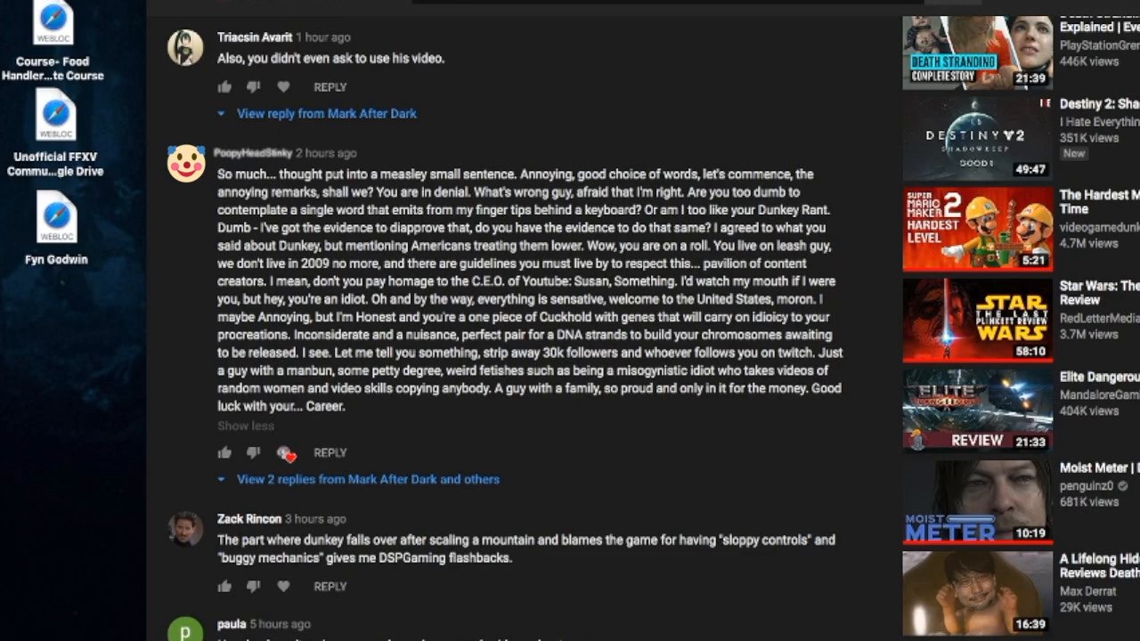
{"action": "scroll", "scroll_direction": "down", "scroll_amount": 3}
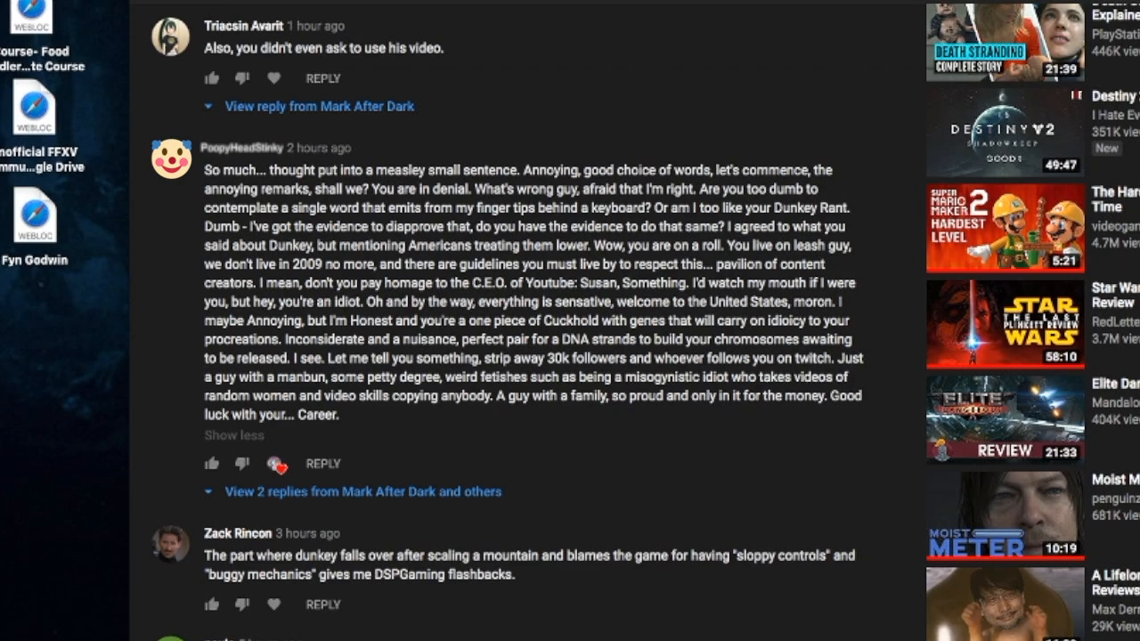
{"action": "scroll", "scroll_direction": "down", "scroll_amount": 3}
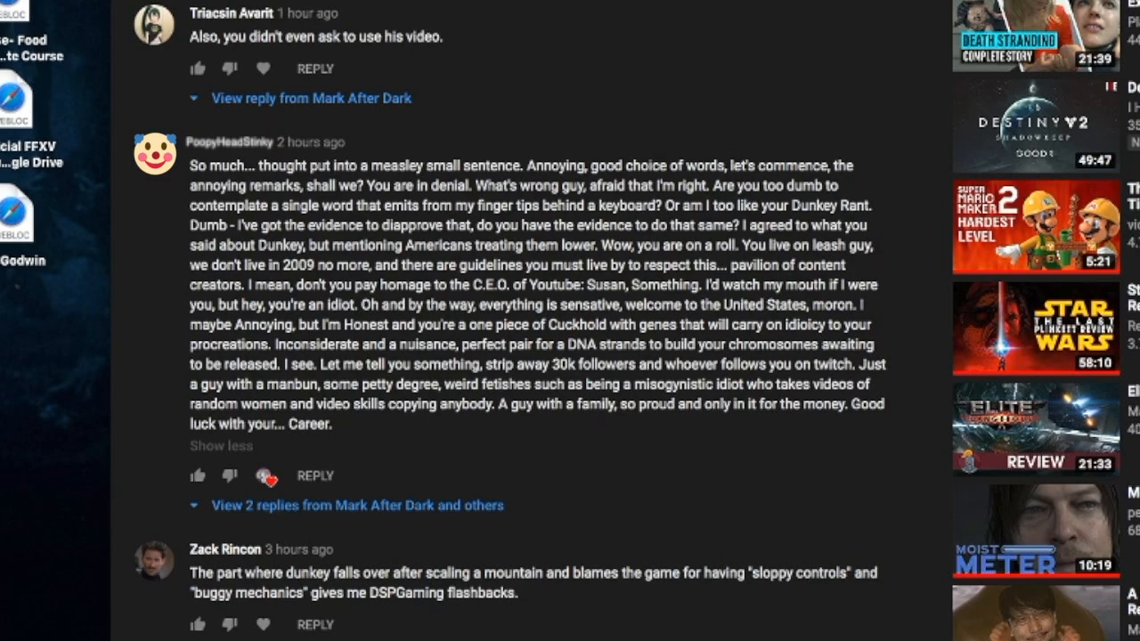
{"action": "scroll", "scroll_direction": "down", "scroll_amount": 3}
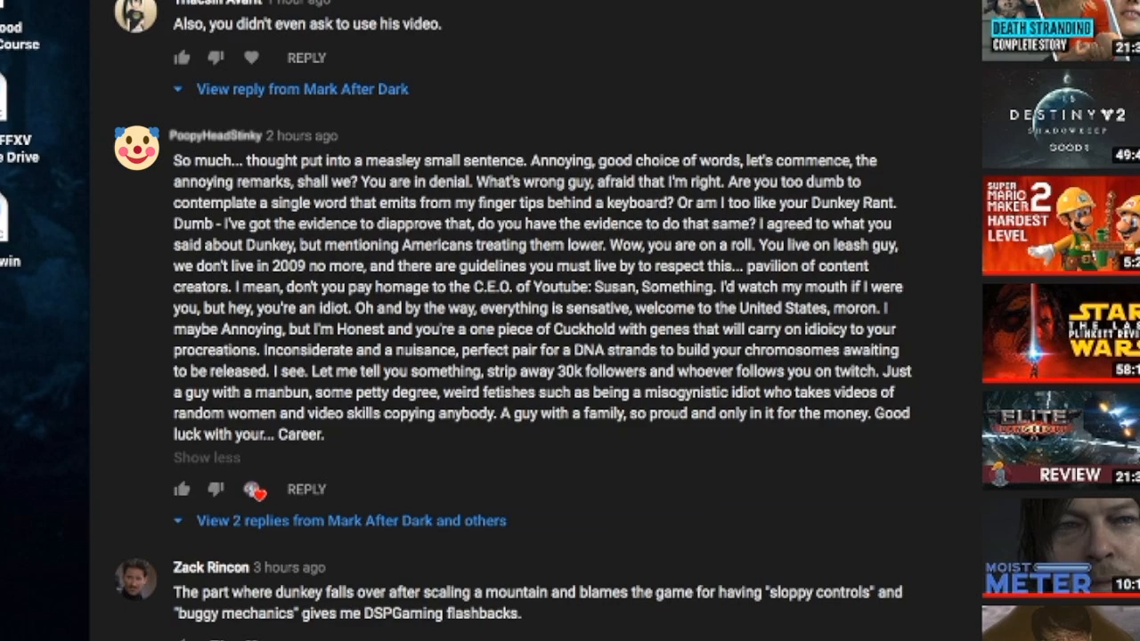
{"action": "scroll", "scroll_direction": "down", "scroll_amount": 3}
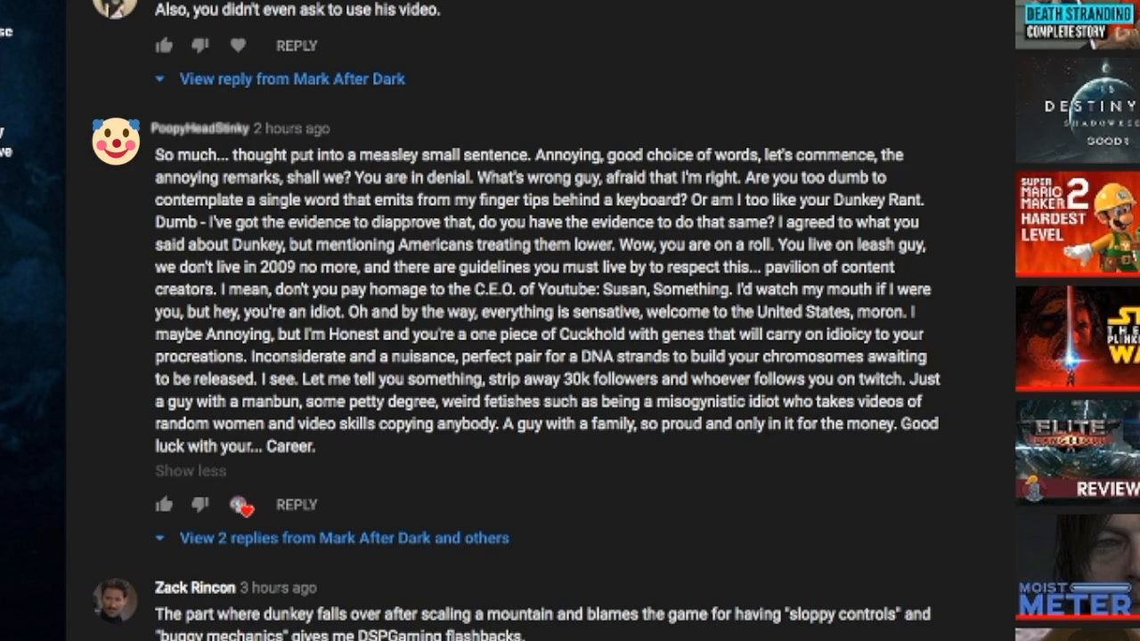
{"action": "scroll", "scroll_direction": "down", "scroll_amount": 3}
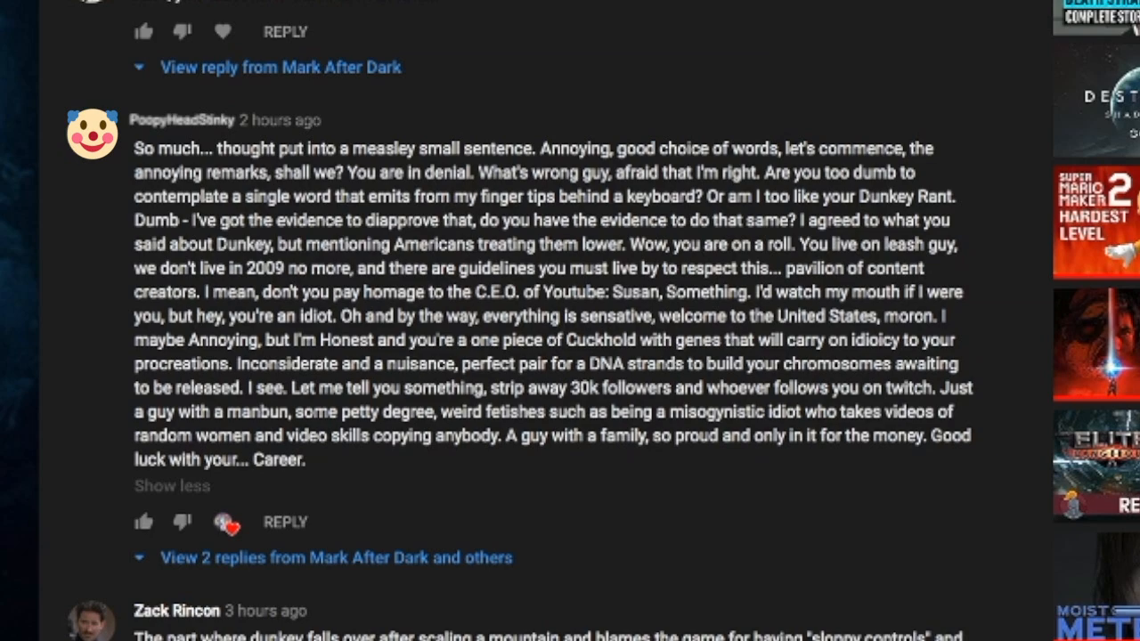
{"action": "scroll", "scroll_direction": "down", "scroll_amount": 3}
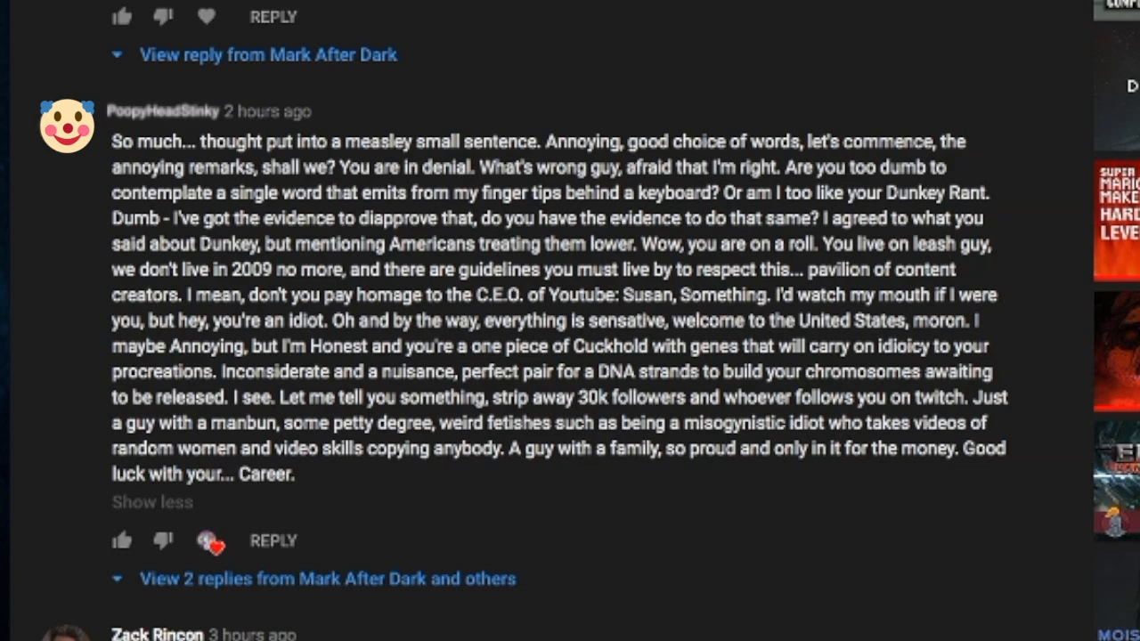
{"action": "scroll", "scroll_direction": "down", "scroll_amount": 3}
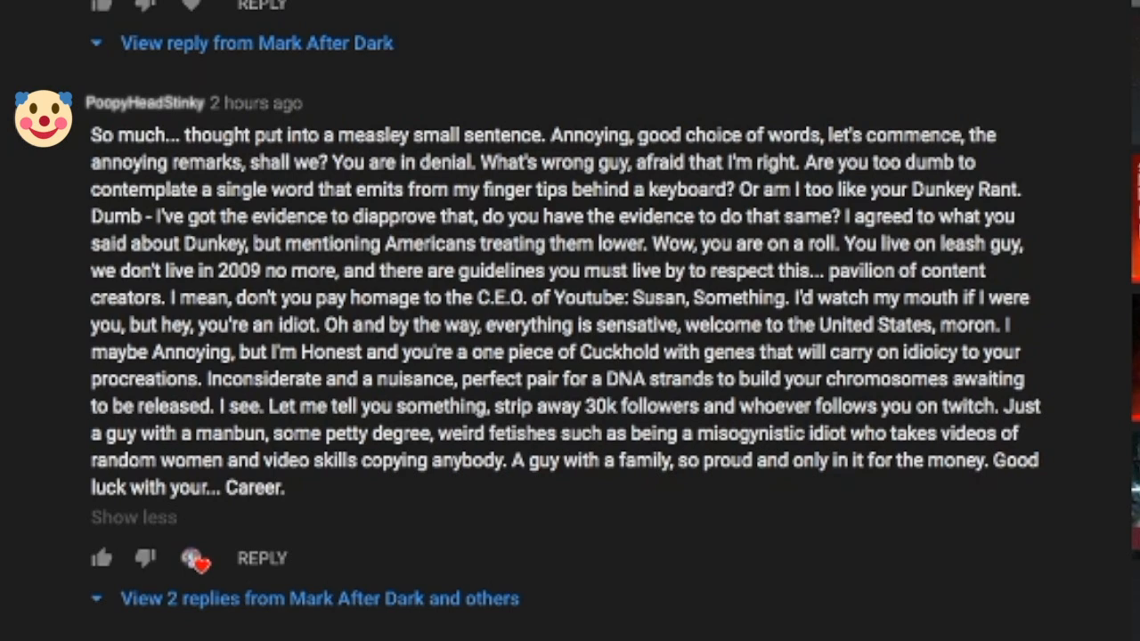
{"action": "scroll", "scroll_direction": "down", "scroll_amount": 3}
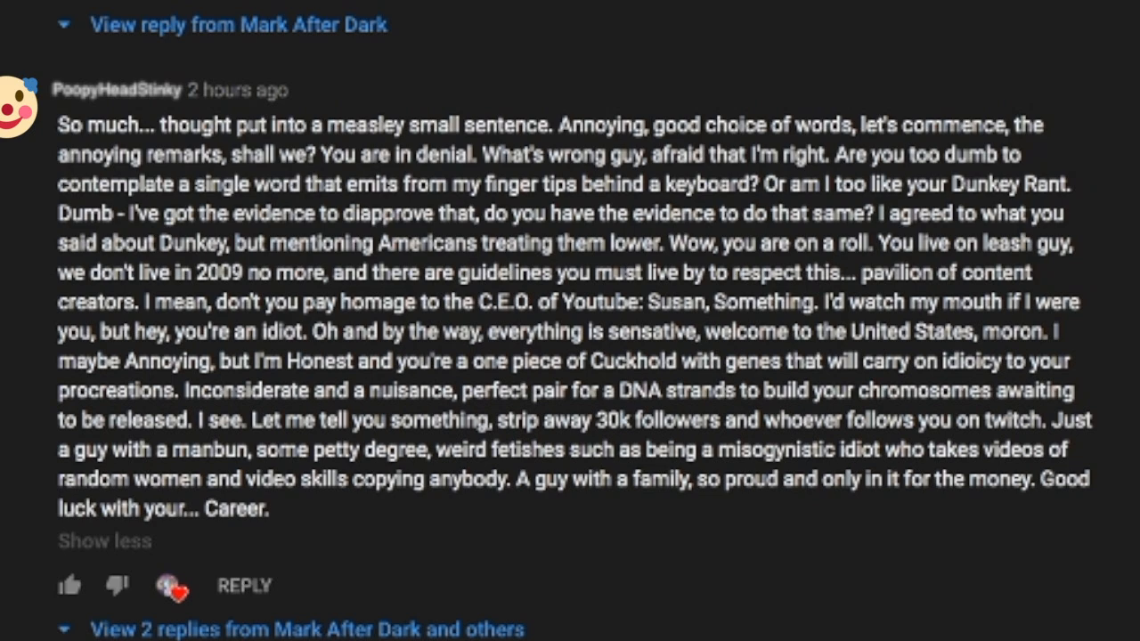
{"action": "scroll", "scroll_direction": "down", "scroll_amount": 3}
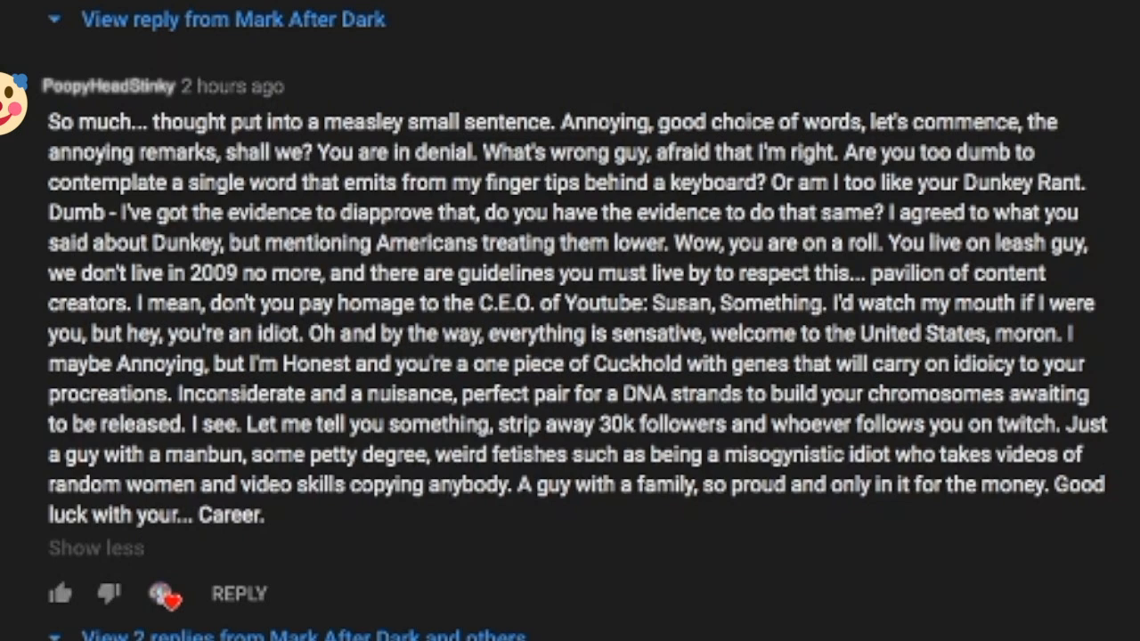